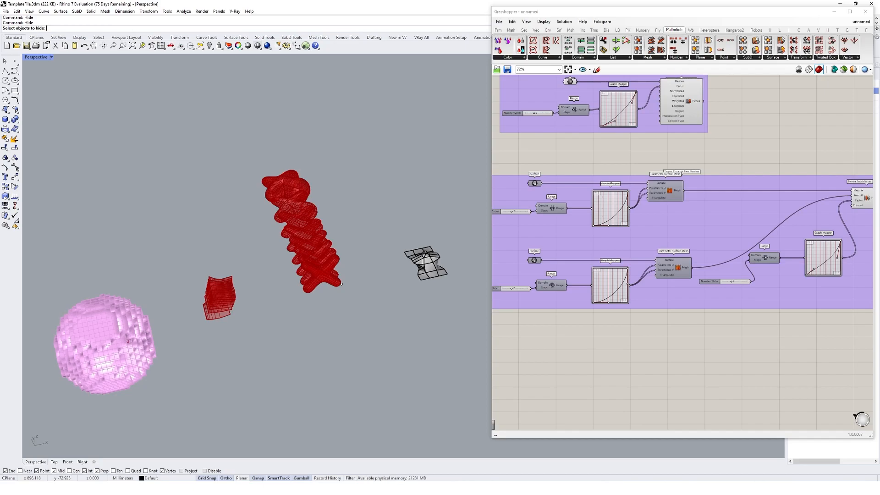
{"action": "mouse_move", "coordinate": [561, 197]}
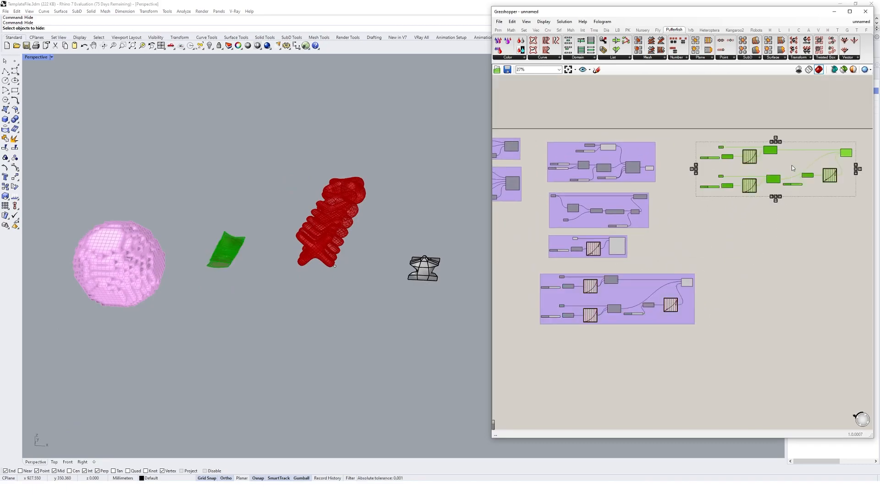
- Zoom the canvas to the group of surface-mesh definitions and their stacked red meshes
{"action": "right_click", "coordinate": [791, 167]}
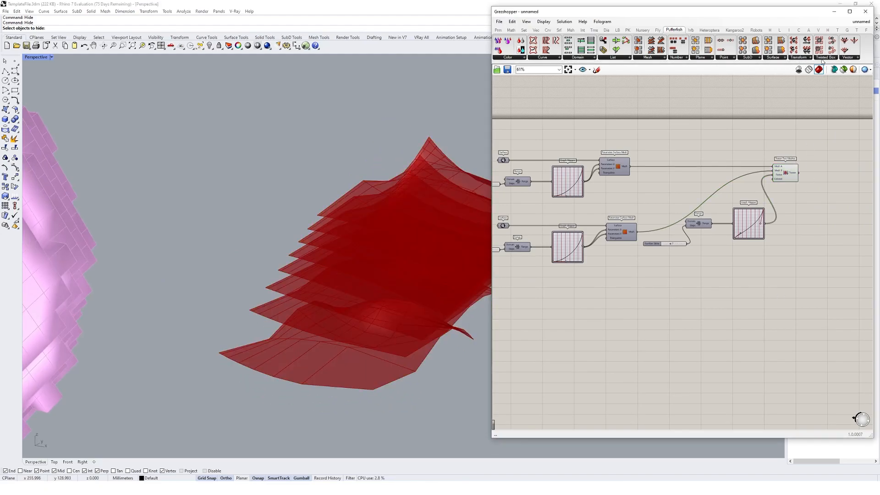
- Place a Twisted Box Consecutive Meshes component from the Pufferfish Twisted Box dropdown
{"action": "left_click", "coordinate": [825, 46]}
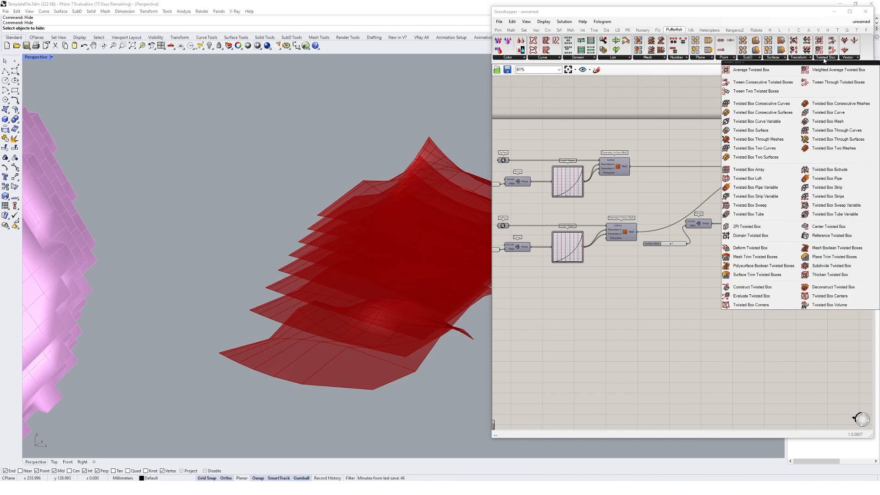
{"action": "mouse_move", "coordinate": [839, 103]}
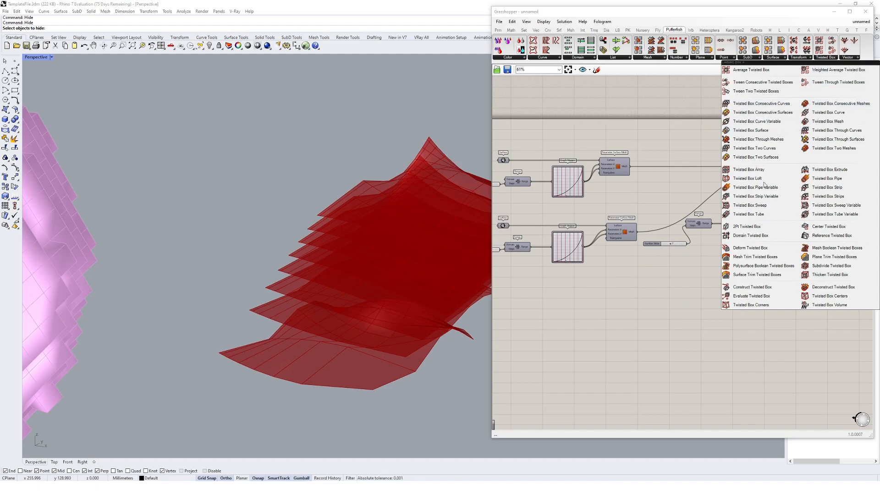
{"action": "mouse_move", "coordinate": [763, 195]}
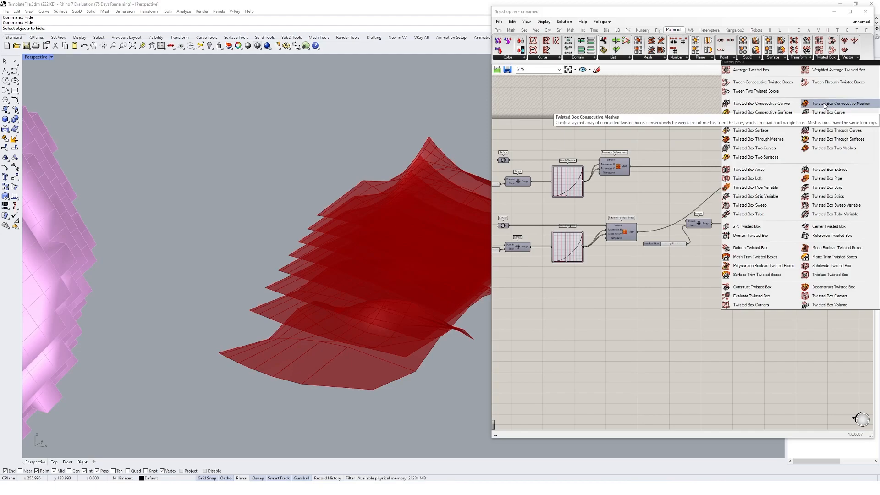
{"action": "left_click", "coordinate": [840, 103]}
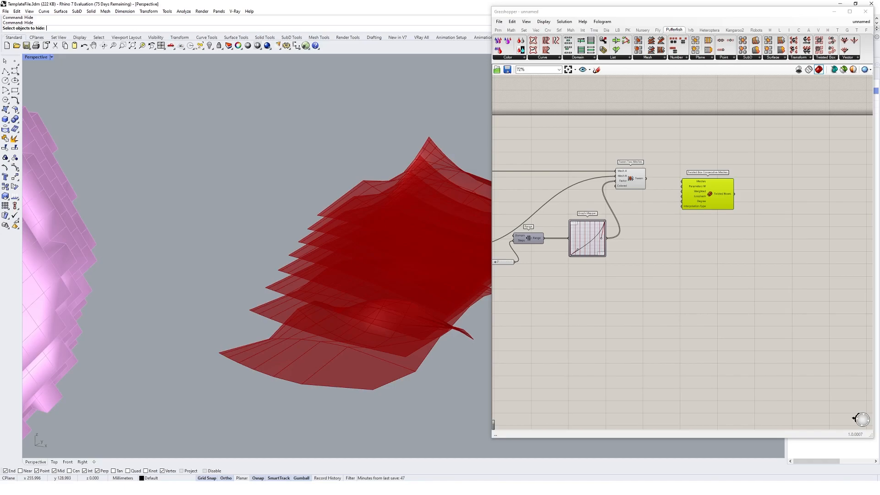
{"action": "mouse_move", "coordinate": [713, 183]}
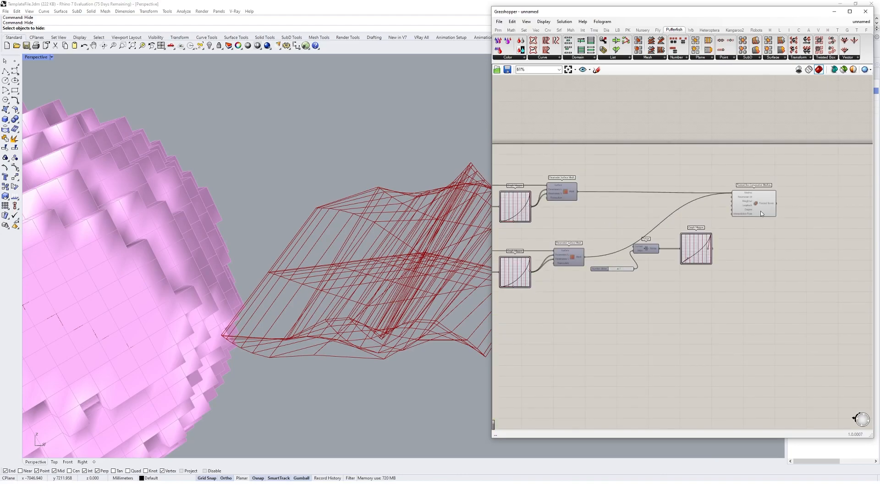
- Wire the surface meshes into Meshes and the Graph Mapper into Parameters W
{"action": "left_click", "coordinate": [754, 203]}
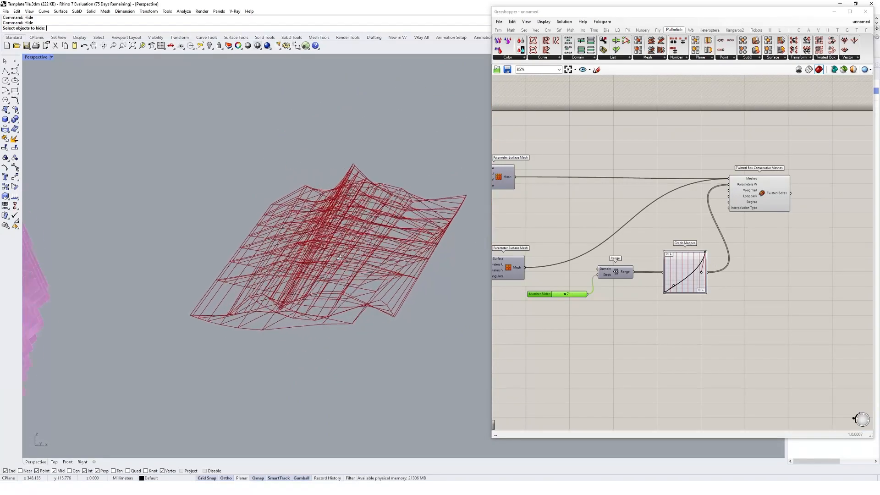
{"action": "left_click", "coordinate": [774, 197]}
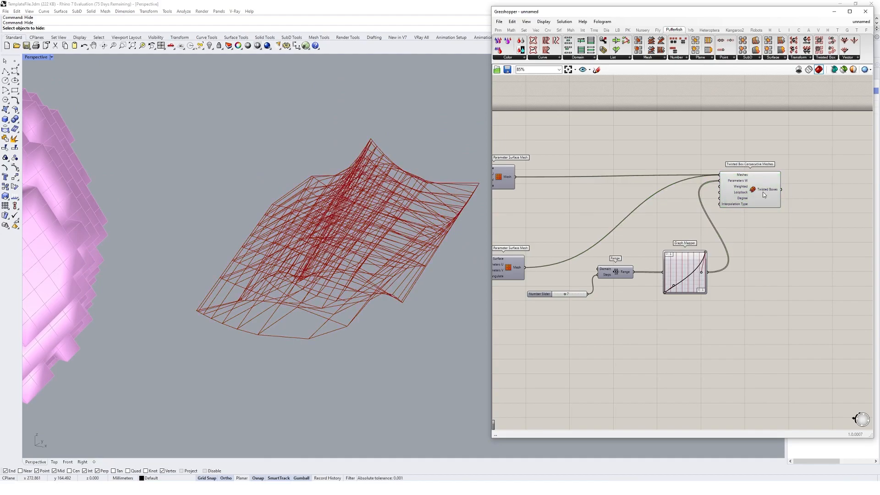
{"action": "mouse_move", "coordinate": [760, 192]}
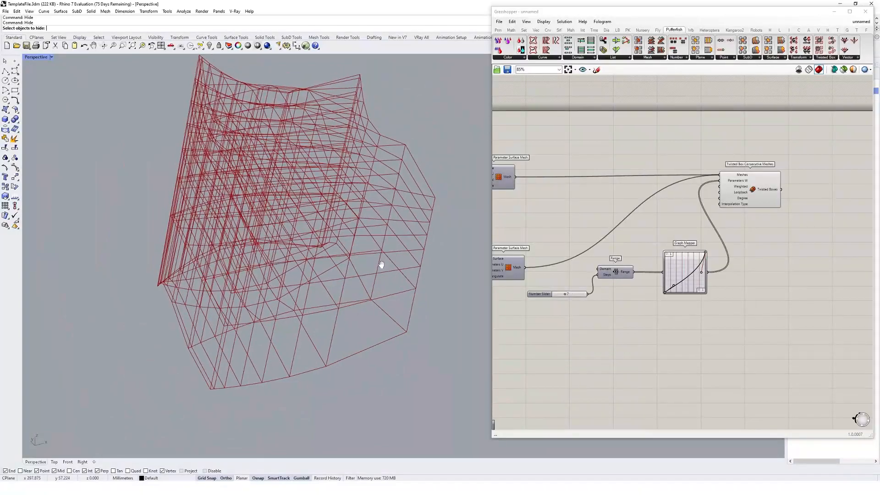
{"action": "mouse_move", "coordinate": [766, 189]}
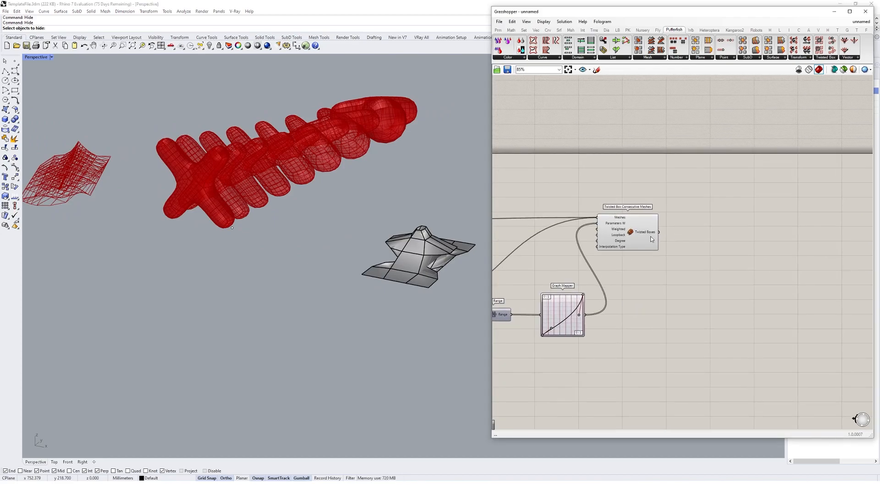
- Add a Mesh parameter set to the gray tile, feeding a Bounding Box component
{"action": "type", "text": "mesh"}
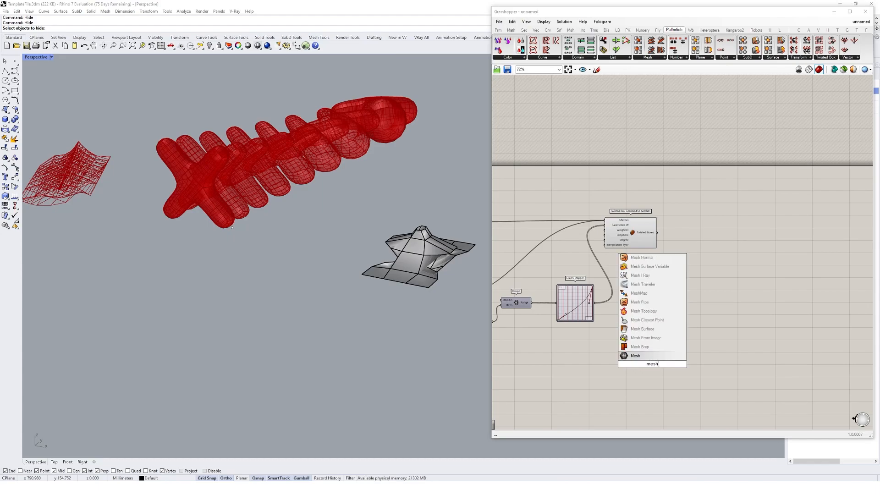
{"action": "left_click", "coordinate": [634, 355]}
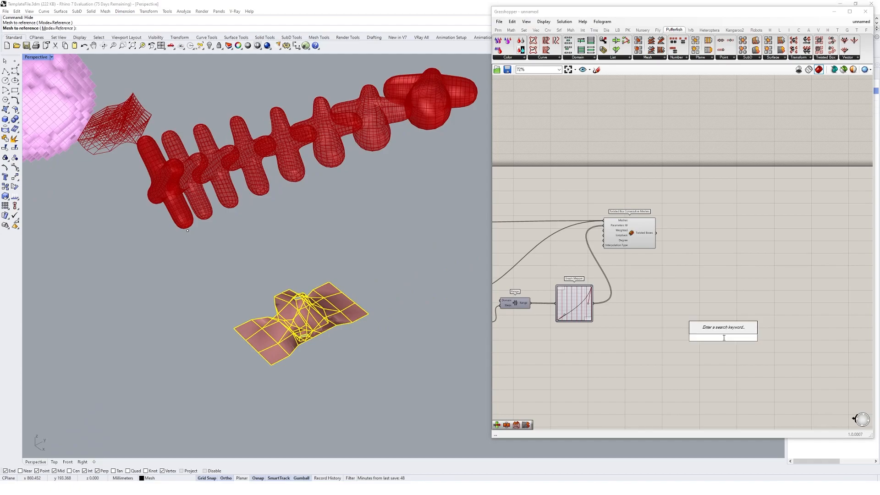
{"action": "type", "text": "bound"}
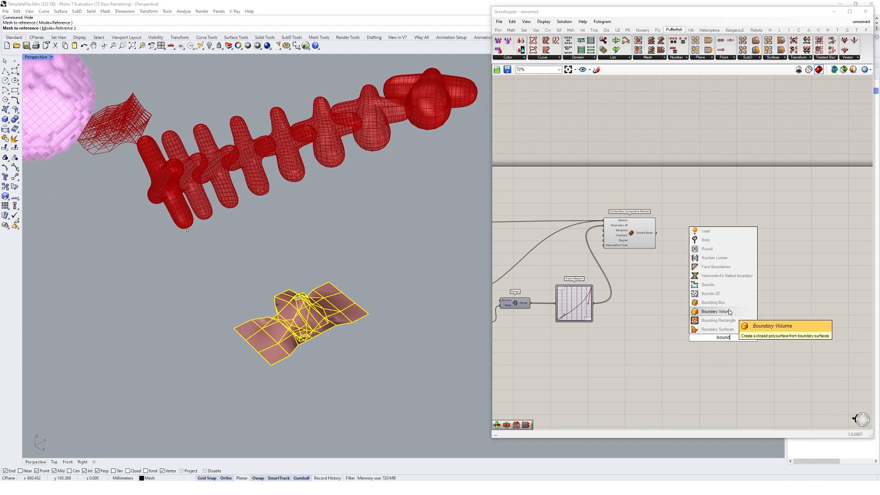
{"action": "left_click", "coordinate": [711, 302]}
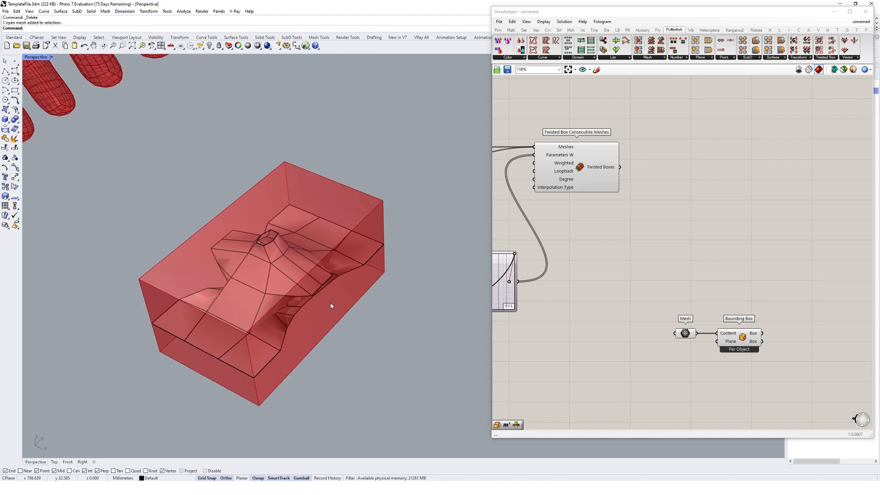
{"action": "mouse_move", "coordinate": [653, 223]}
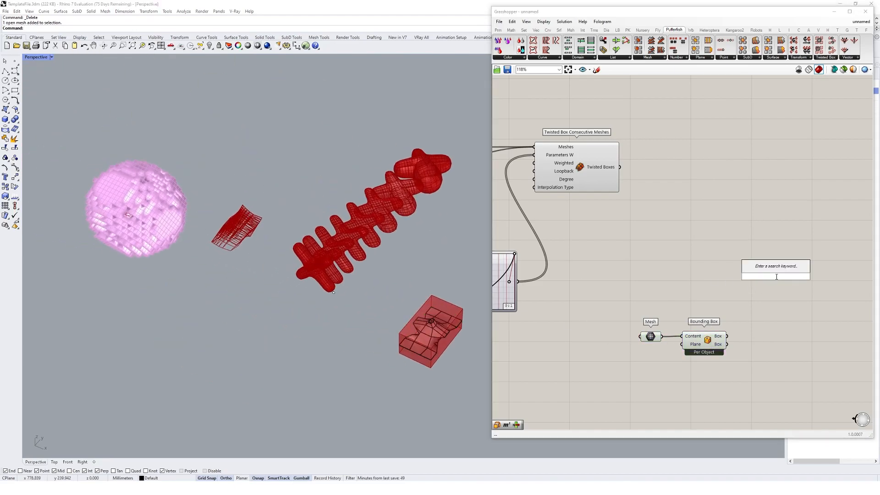
- Add a Box Morph component and wire the tile's bounding box into it
{"action": "type", "text": "box morph"}
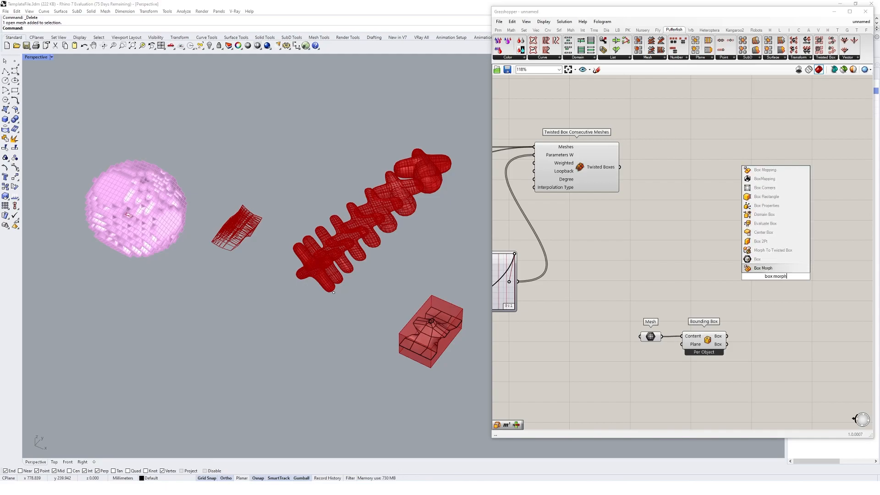
{"action": "left_click", "coordinate": [763, 267]}
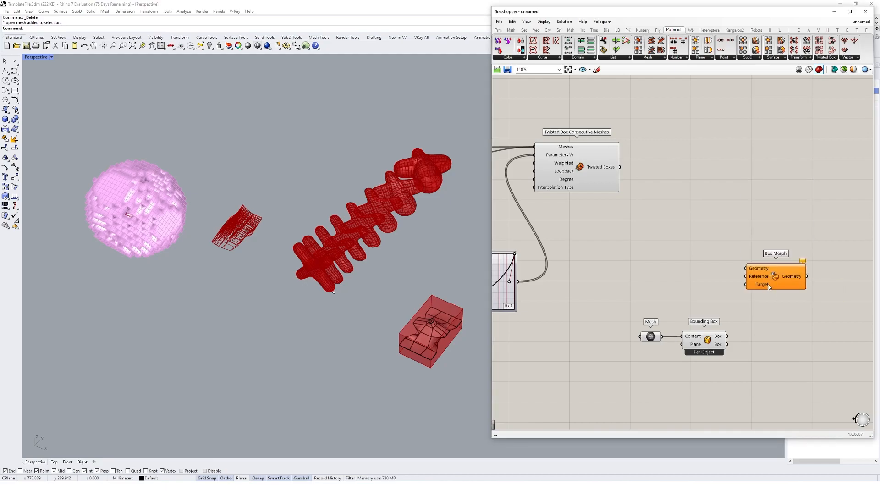
{"action": "left_click", "coordinate": [594, 30]}
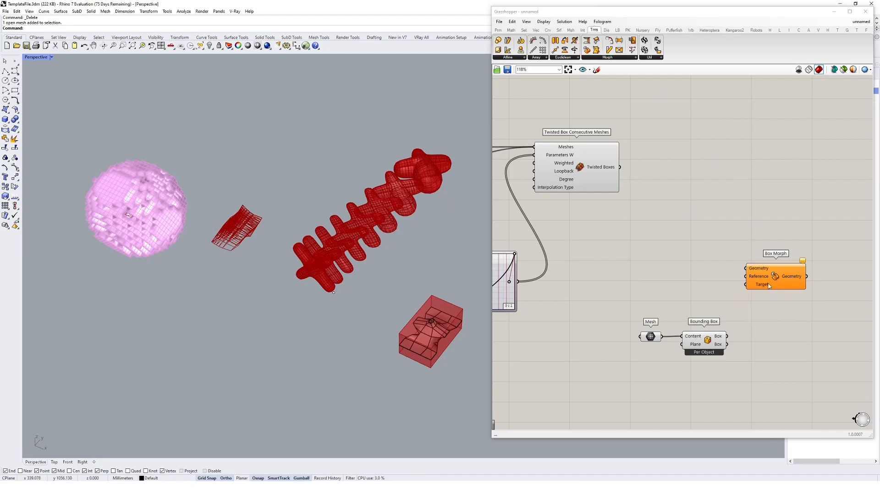
{"action": "left_click_drag", "start_coordinate": [776, 276], "coordinate": [769, 237]}
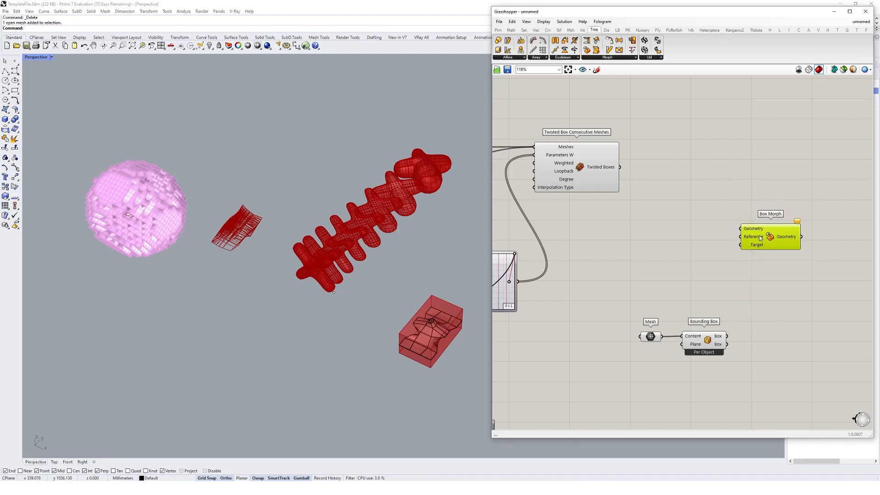
{"action": "left_click_drag", "start_coordinate": [726, 340], "coordinate": [742, 237]}
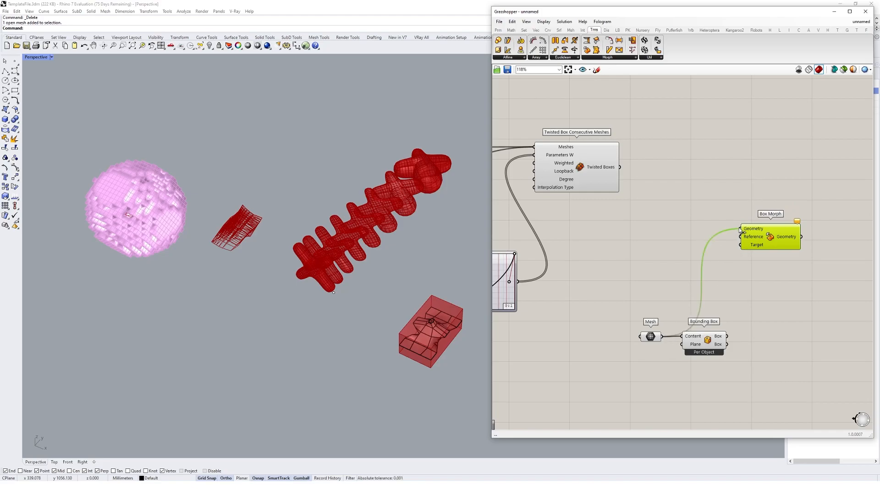
{"action": "mouse_move", "coordinate": [751, 237]}
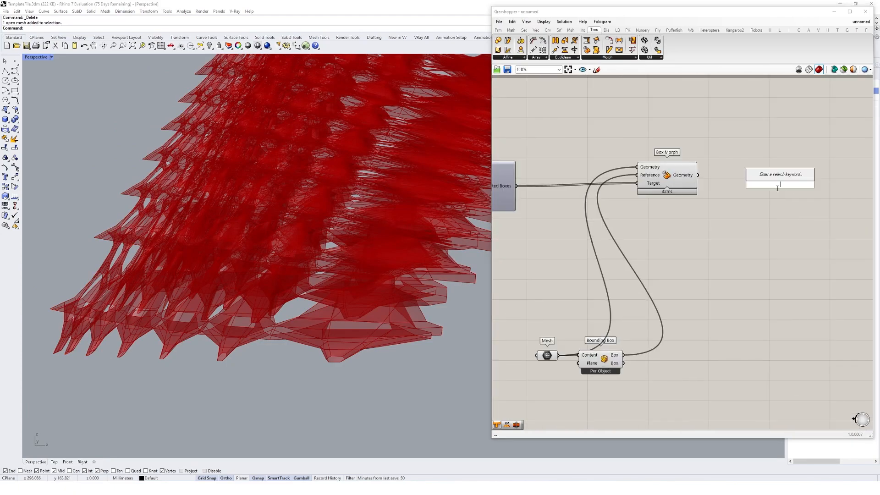
- Add a Mesh Join component fed by Box Morph's geometry output
{"action": "type", "text": "mesh join"}
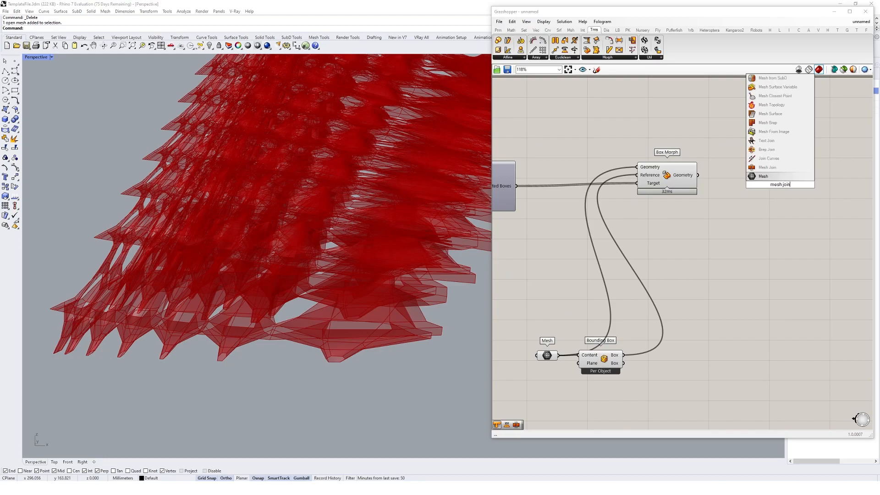
{"action": "left_click", "coordinate": [779, 169]}
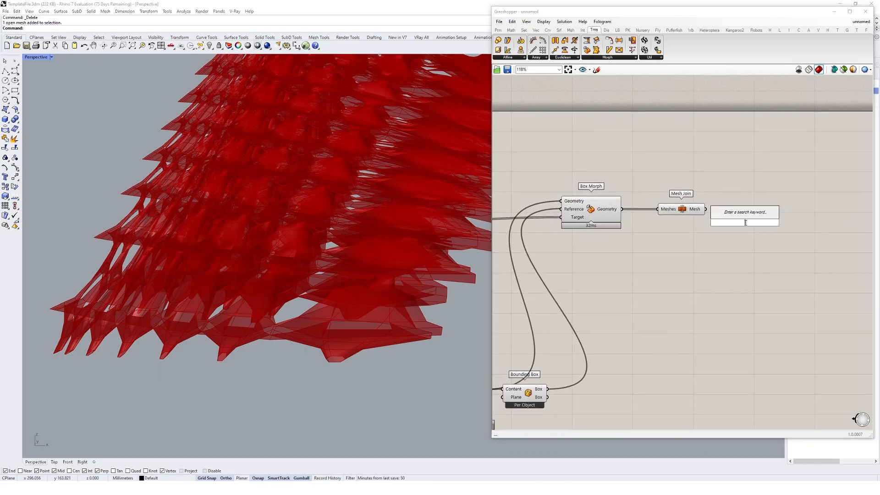
- Add Weaverbird Catmull-Clark Subdivision with sliders for Level 2 and Smooth Naked Edges 1
{"action": "type", "text": "cat"}
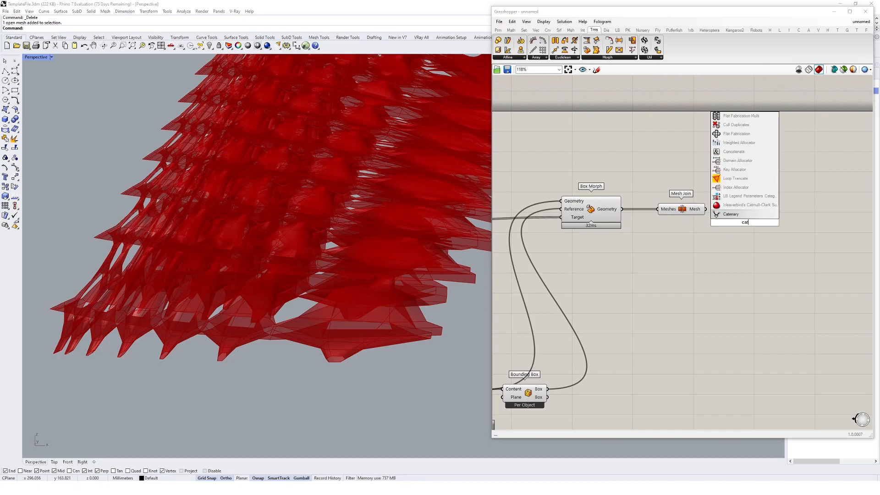
{"action": "left_click", "coordinate": [748, 204]}
{"action": "type", "text": "0<1"}
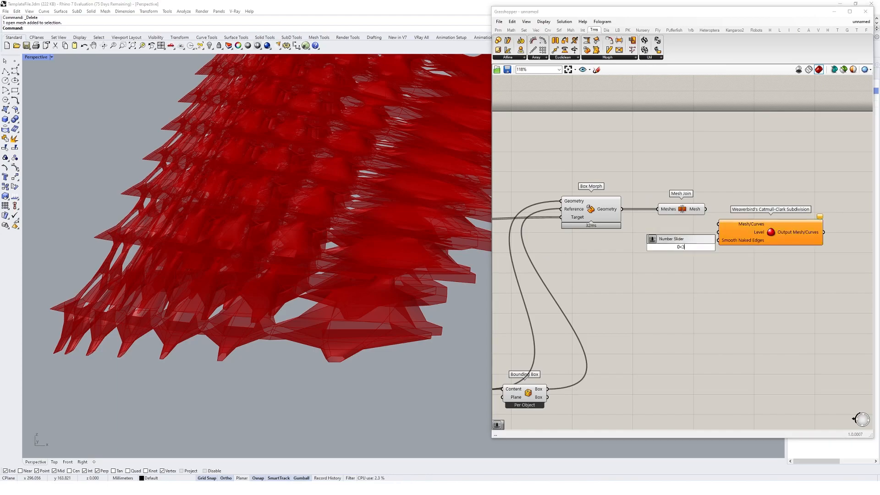
{"action": "left_click_drag", "start_coordinate": [690, 247], "coordinate": [681, 247]}
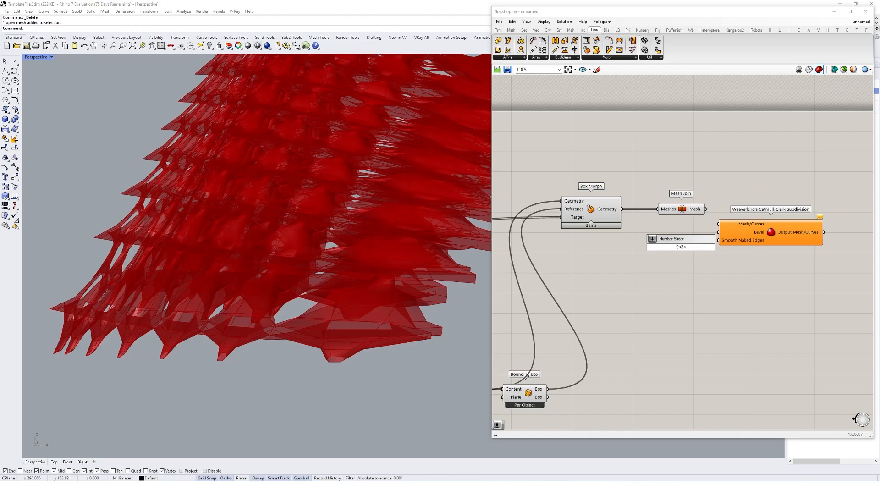
{"action": "left_click", "coordinate": [668, 250]}
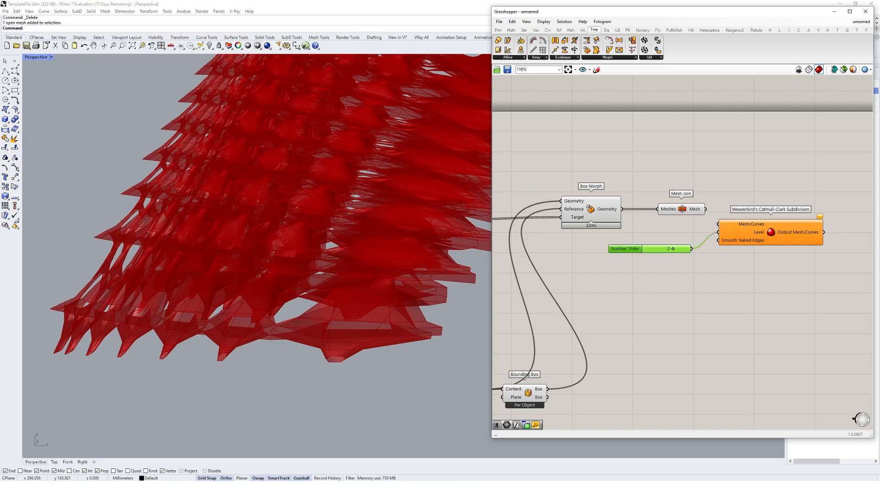
{"action": "mouse_move", "coordinate": [738, 240]}
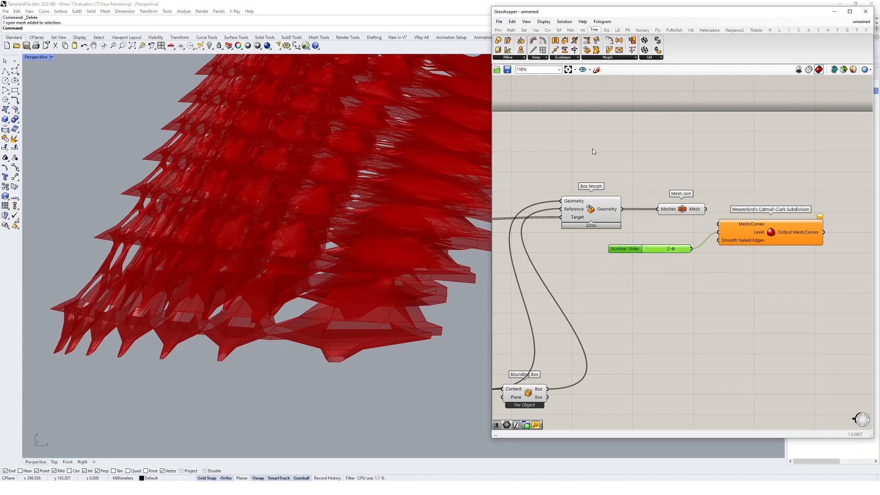
{"action": "left_click_drag", "start_coordinate": [624, 248], "coordinate": [625, 269]}
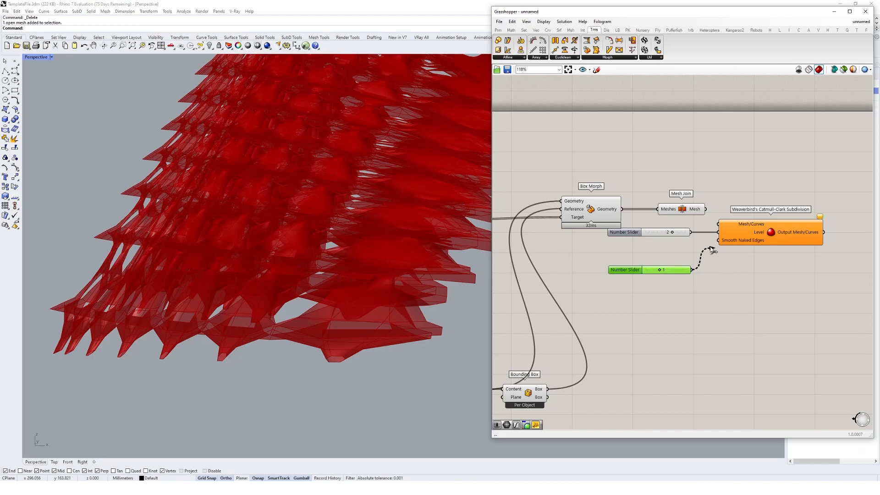
{"action": "left_click_drag", "start_coordinate": [645, 231], "coordinate": [645, 244]}
{"action": "type", "text": "unif"}
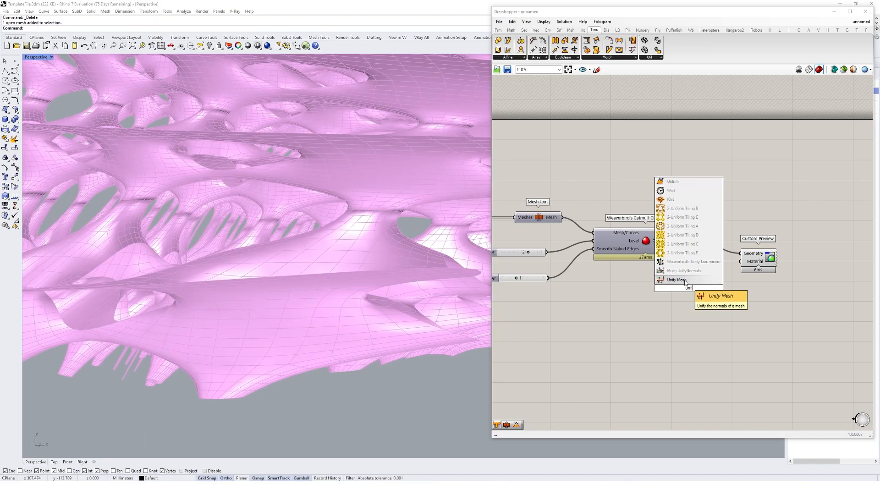
- Add a Unify Mesh component after the subdivision
{"action": "left_click", "coordinate": [676, 279]}
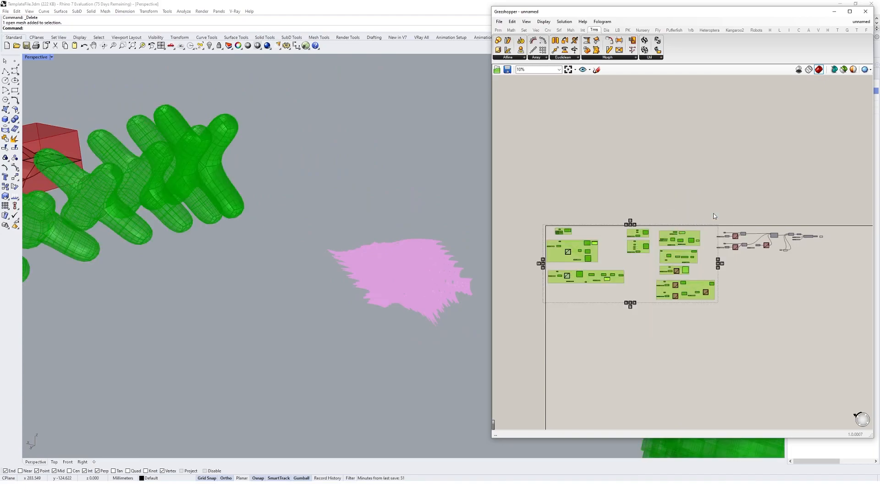
- Bake the final perforated mesh into Rhino and switch the viewport to Rendered
{"action": "right_click", "coordinate": [773, 236]}
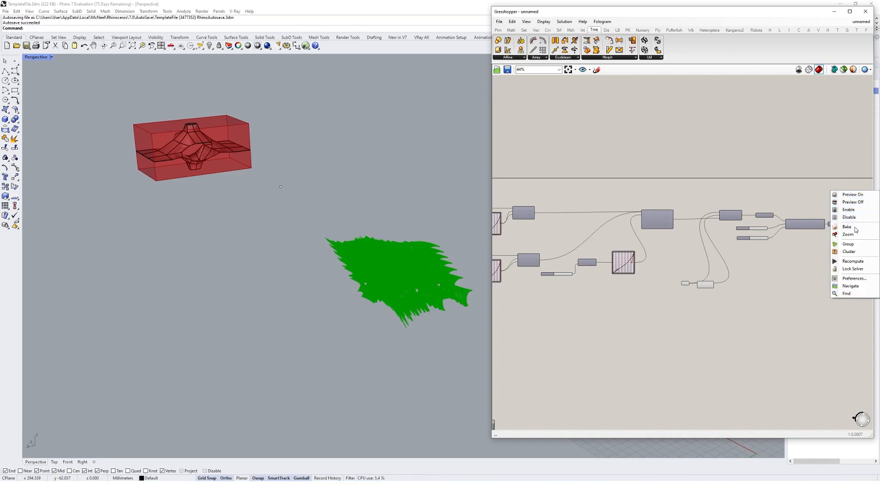
{"action": "left_click", "coordinate": [28, 10]}
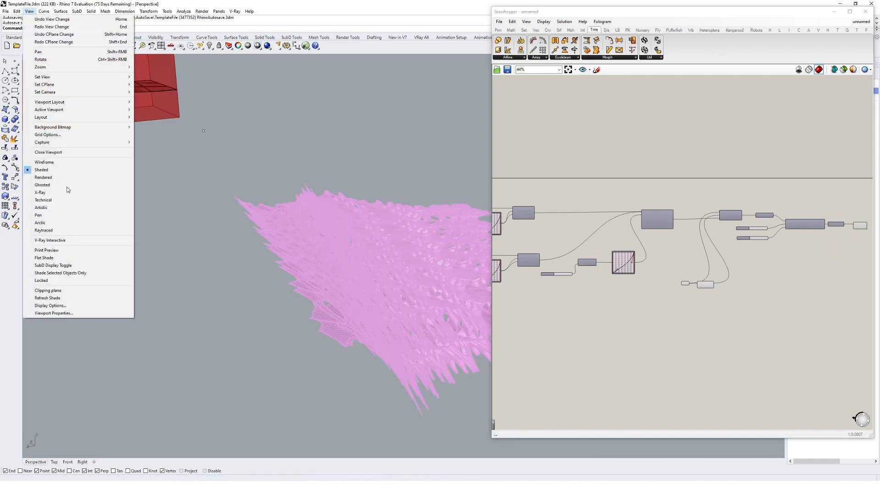
{"action": "left_click", "coordinate": [42, 177]}
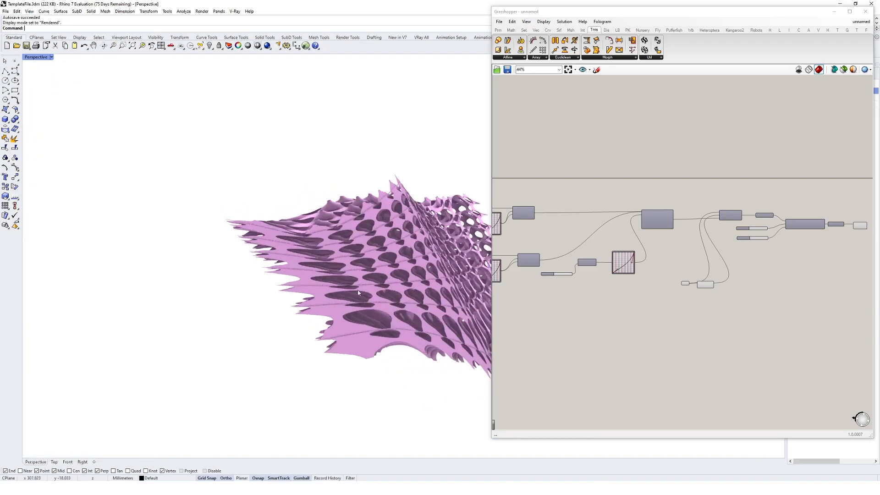